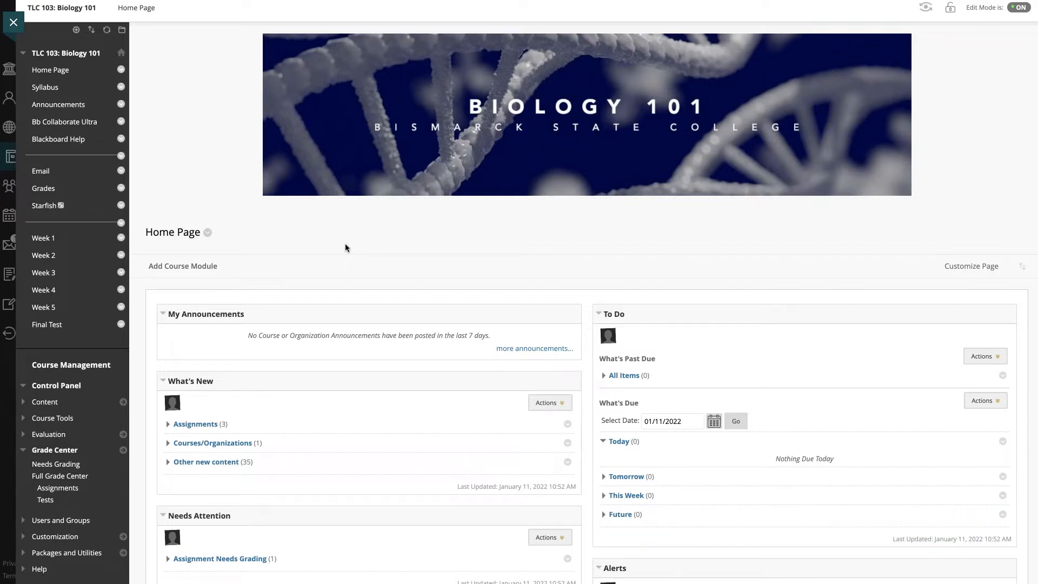
pyautogui.moveTo(47, 460)
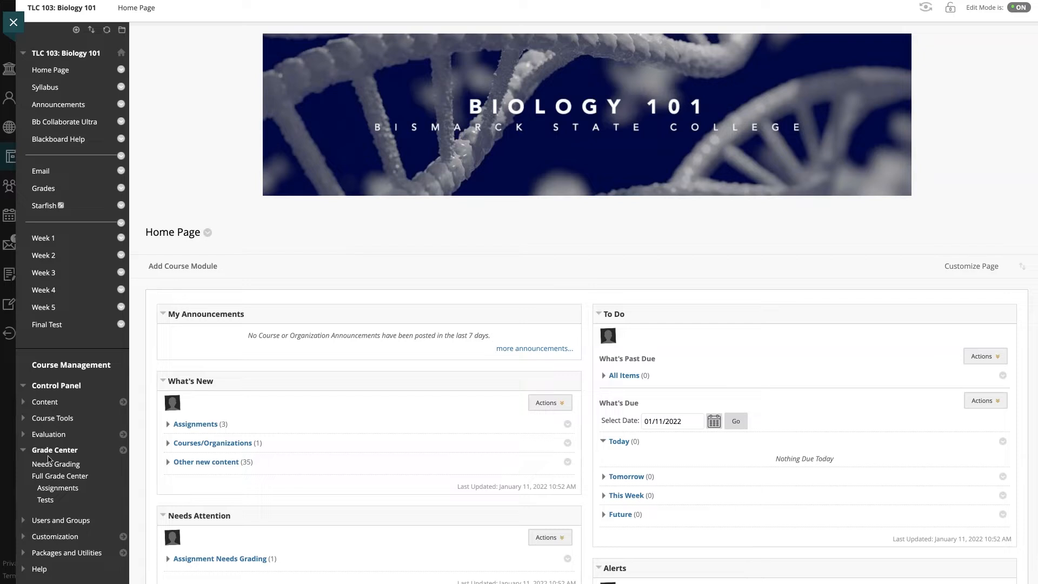
pyautogui.moveTo(59, 476)
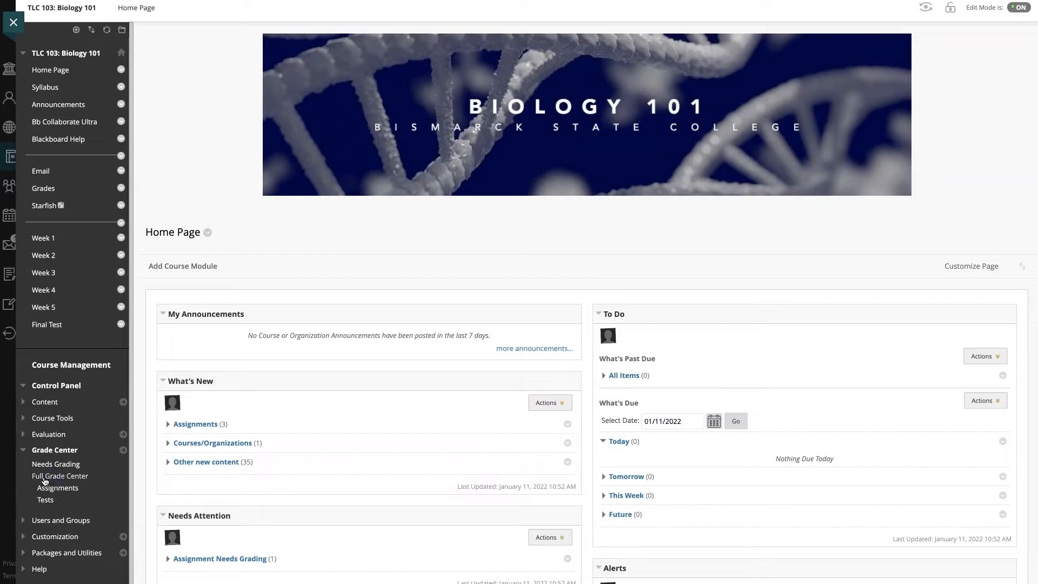
# Bring up the options menu on the student's Week 2 Essay cell in Full Grade Center
pyautogui.click(59, 476)
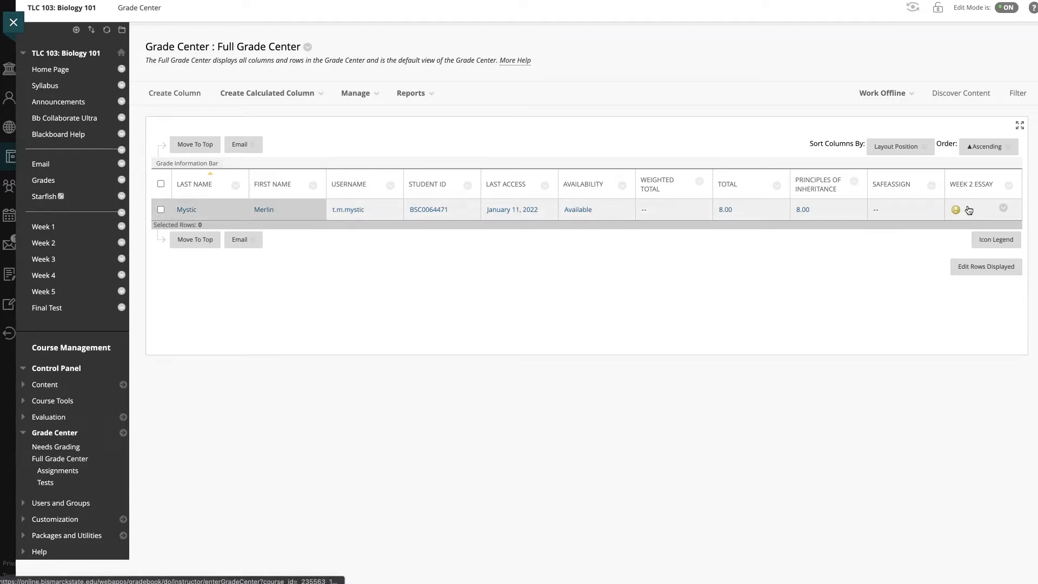
pyautogui.moveTo(969, 209)
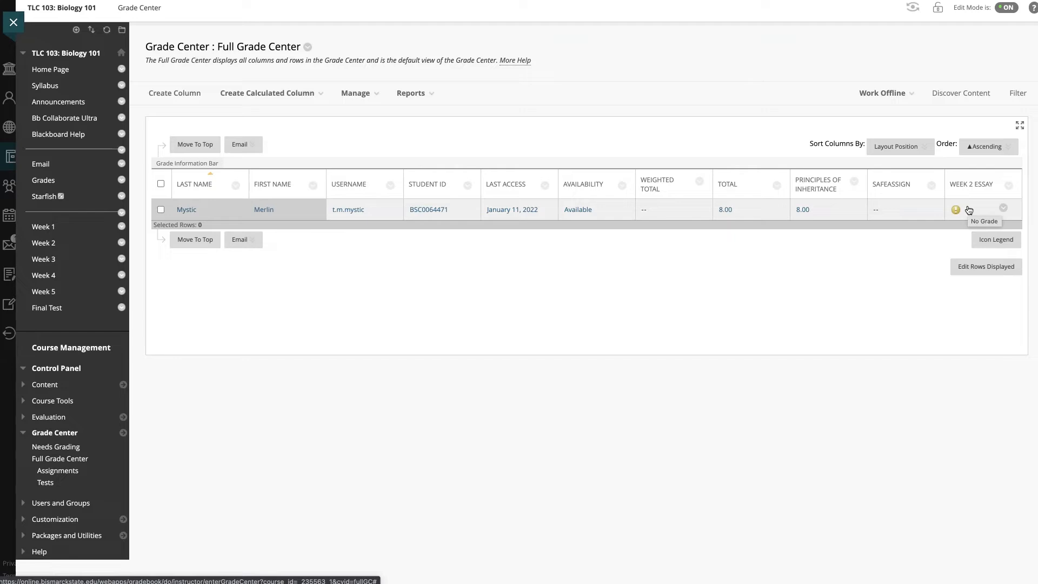
pyautogui.click(1003, 209)
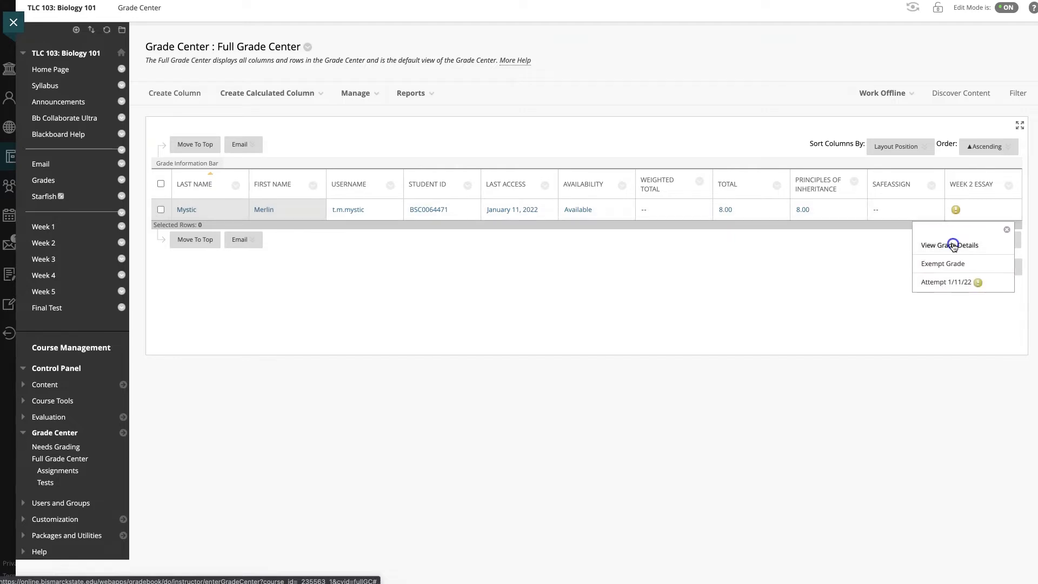
# View Grade Details for Merlin Mystic's Week 2 Essay attempt from Jan 11, 2022
pyautogui.click(949, 246)
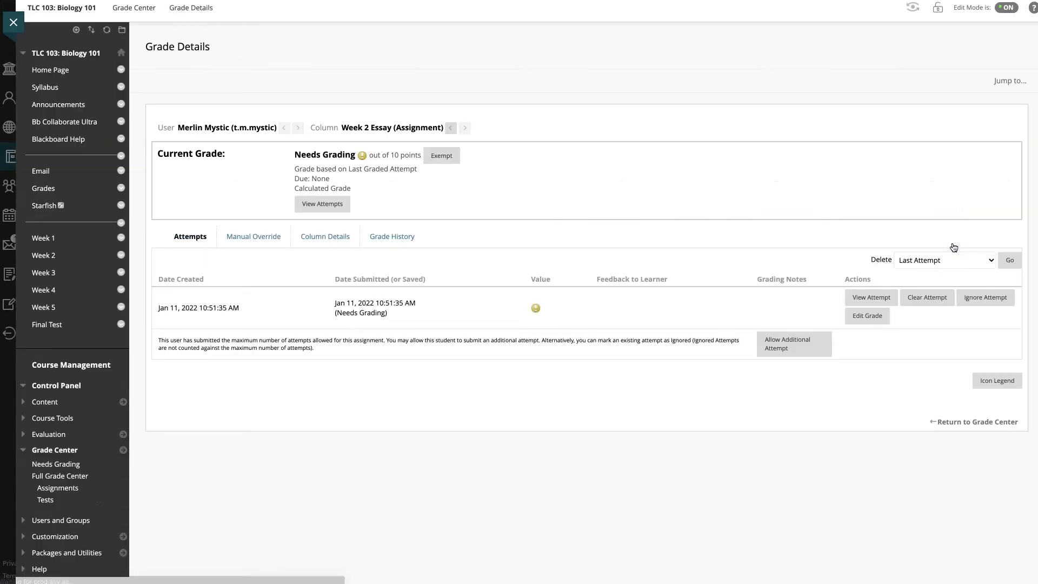
pyautogui.click(871, 296)
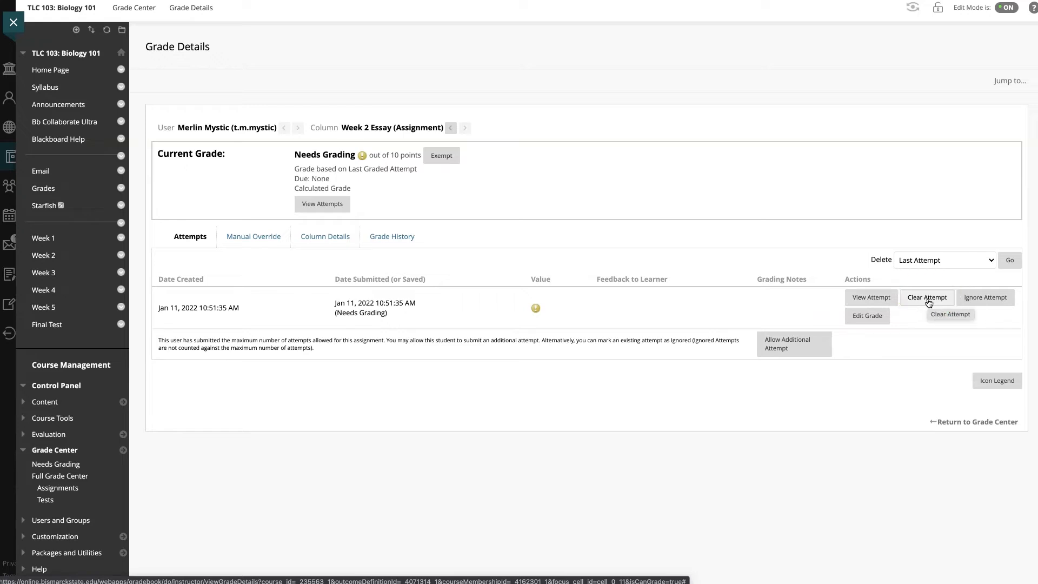
pyautogui.moveTo(868, 316)
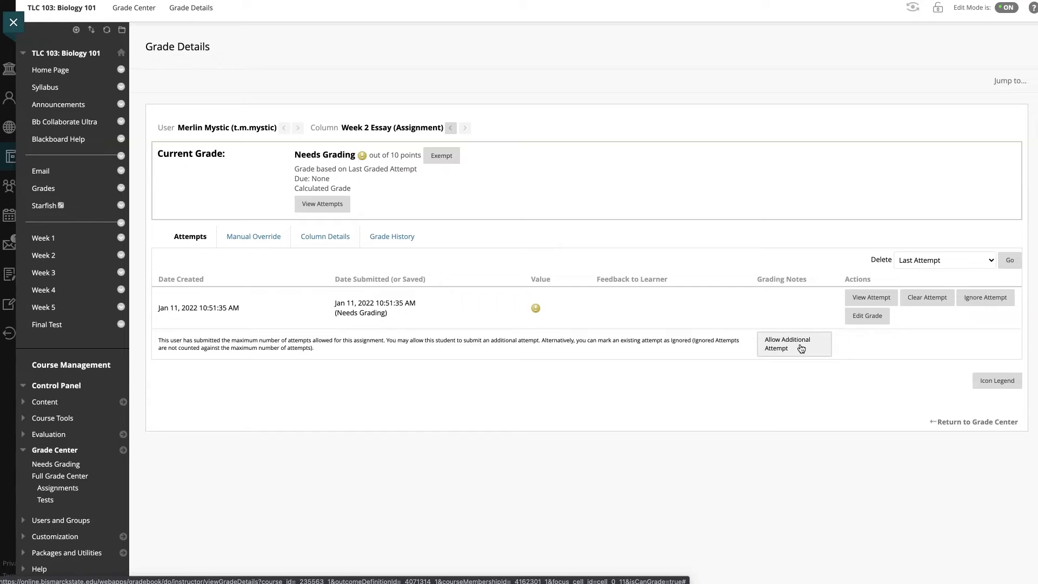
pyautogui.moveTo(986, 297)
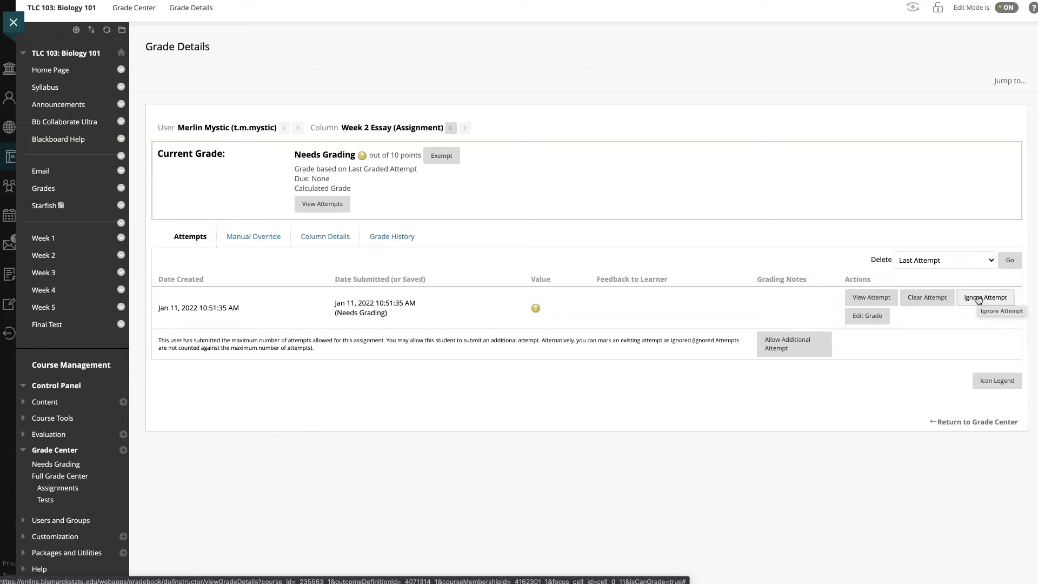
pyautogui.moveTo(984, 300)
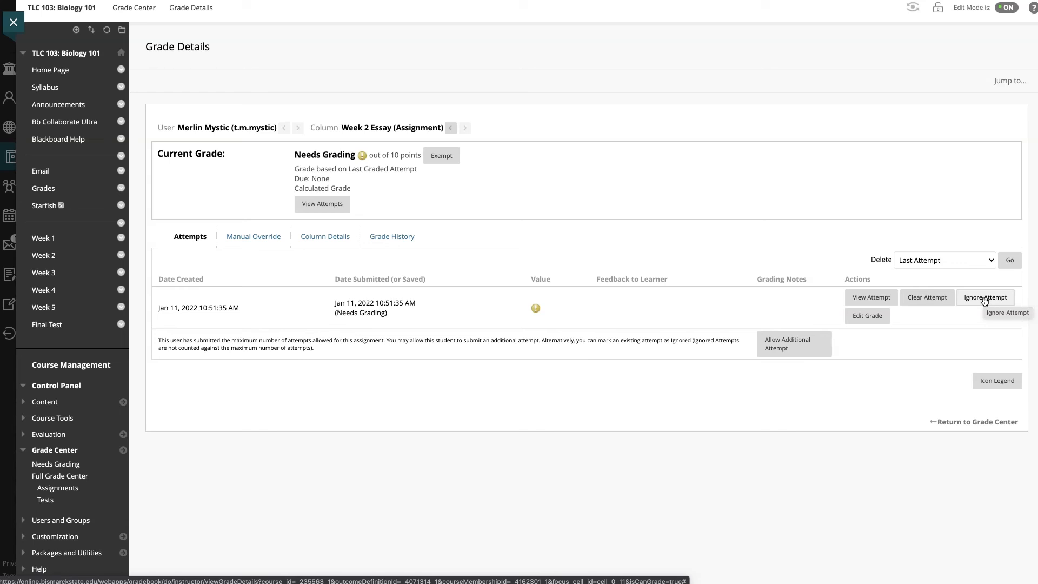
# Ignore Merlin Mystic's Week 2 Essay attempt so Full Grade Center shows no grade
pyautogui.click(985, 297)
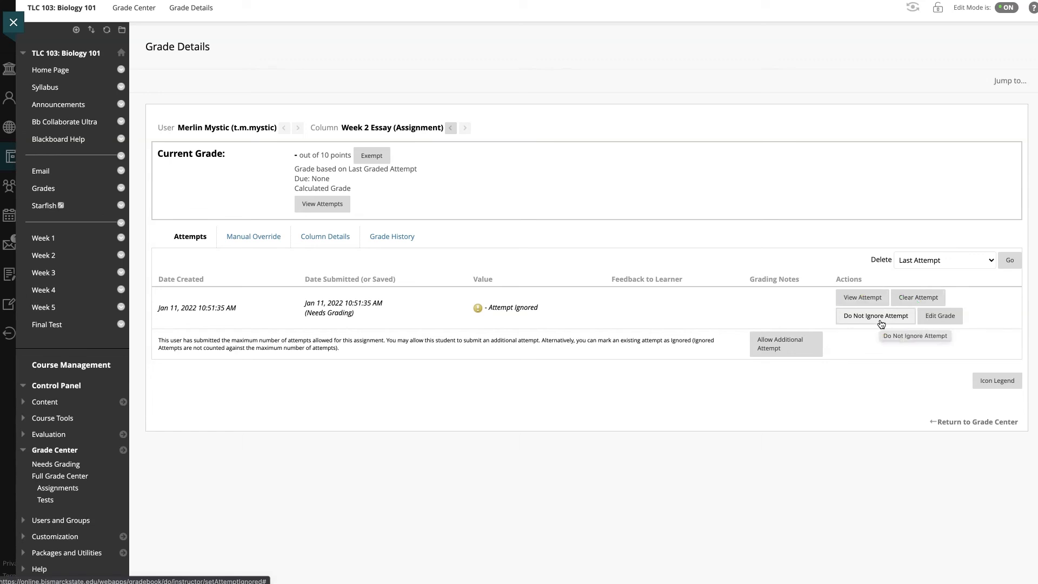
pyautogui.moveTo(978, 422)
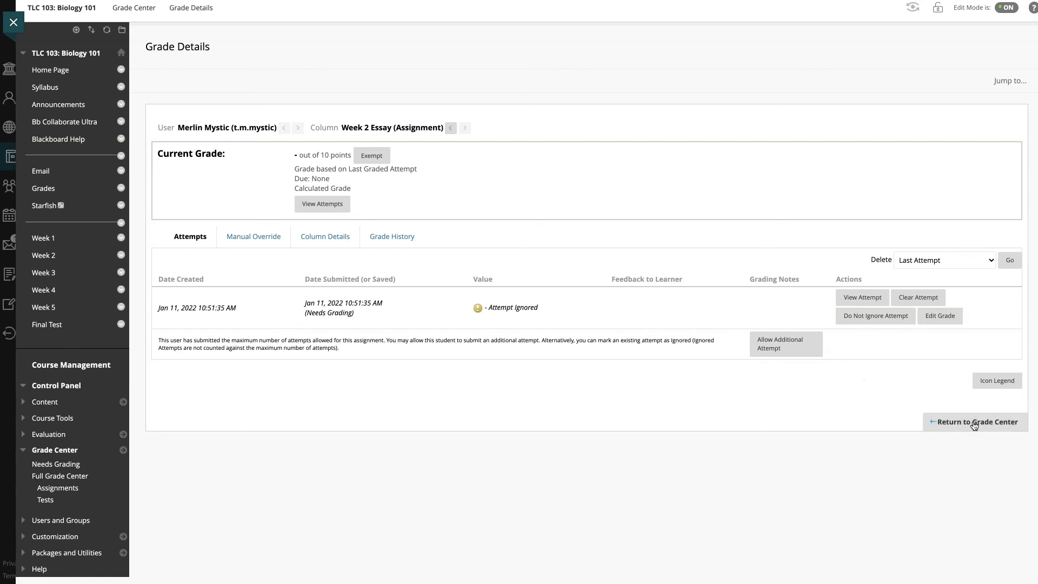
pyautogui.click(974, 422)
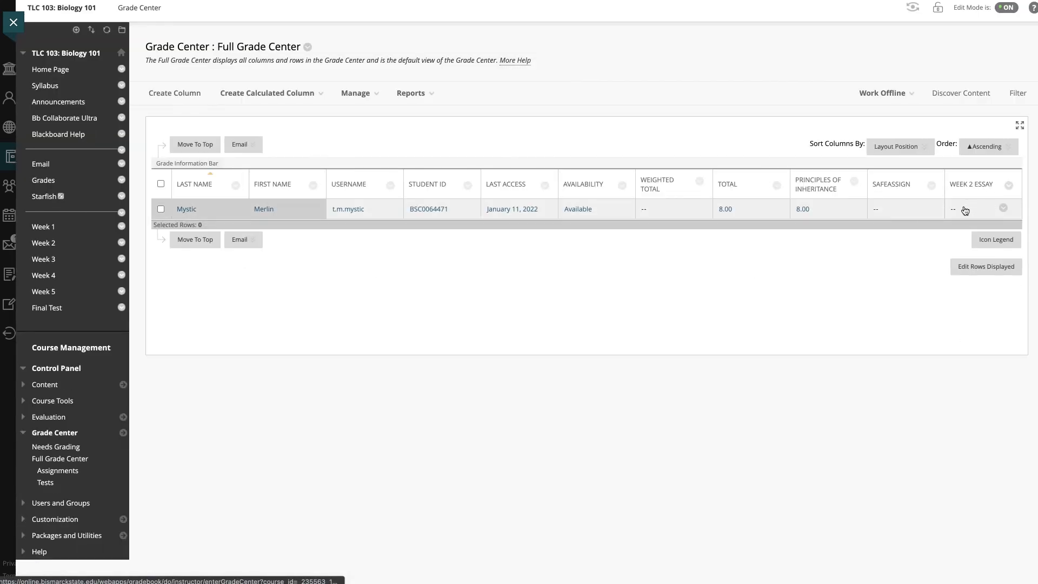
pyautogui.moveTo(967, 211)
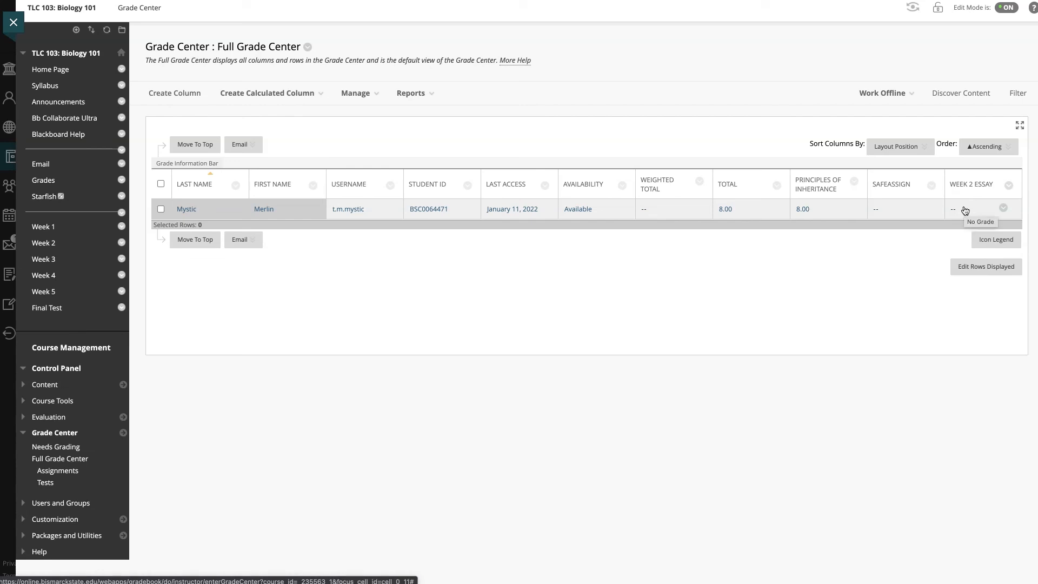